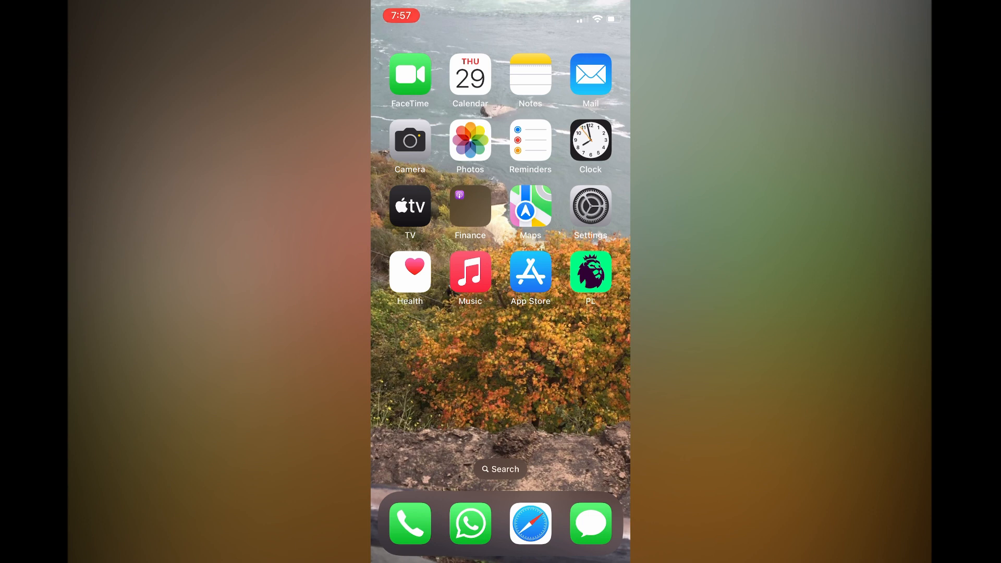
- Launch the Settings app from the Home Screen
click(589, 206)
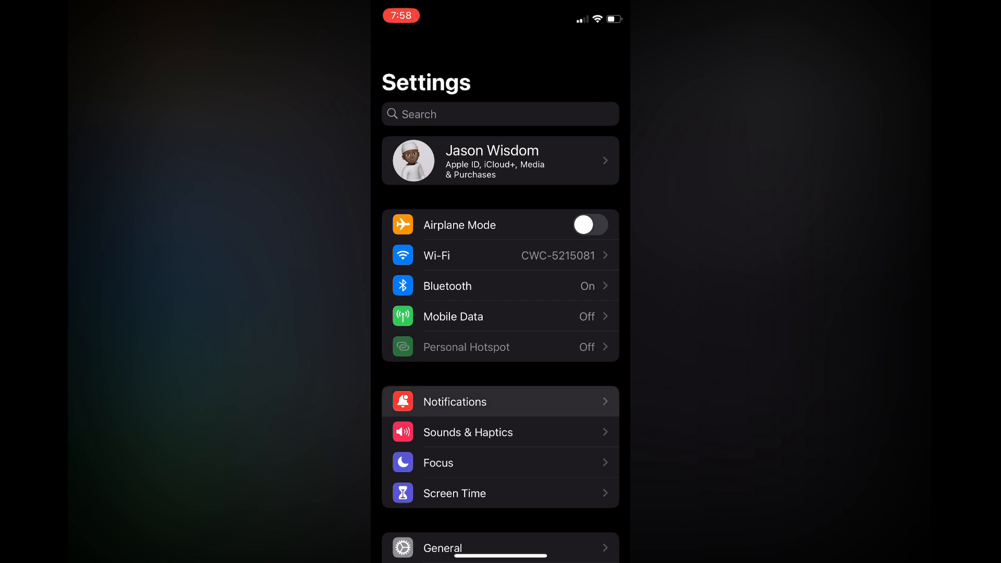
- Change notification Show Previews from When Unlocked to Never
click(454, 401)
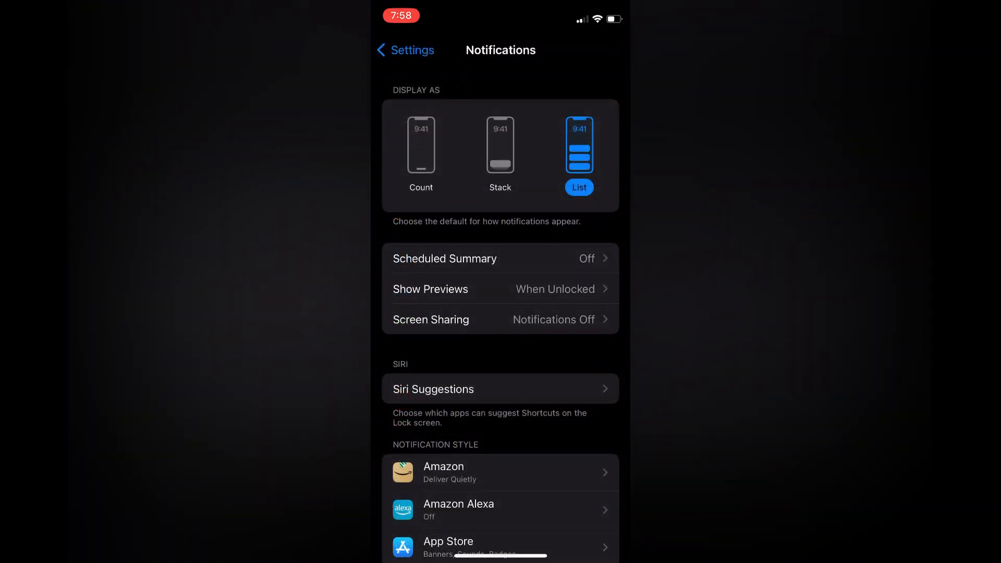
click(430, 288)
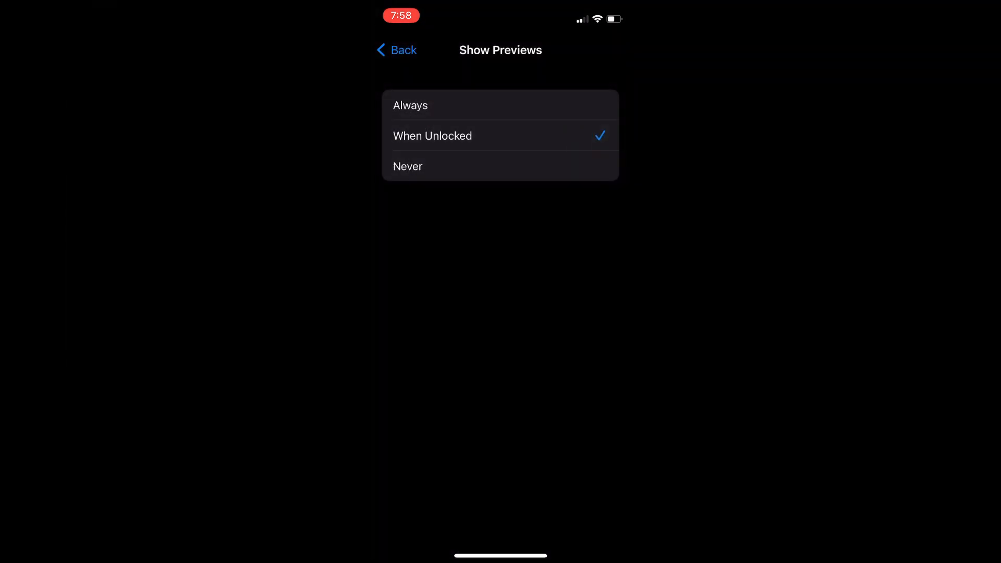
click(407, 166)
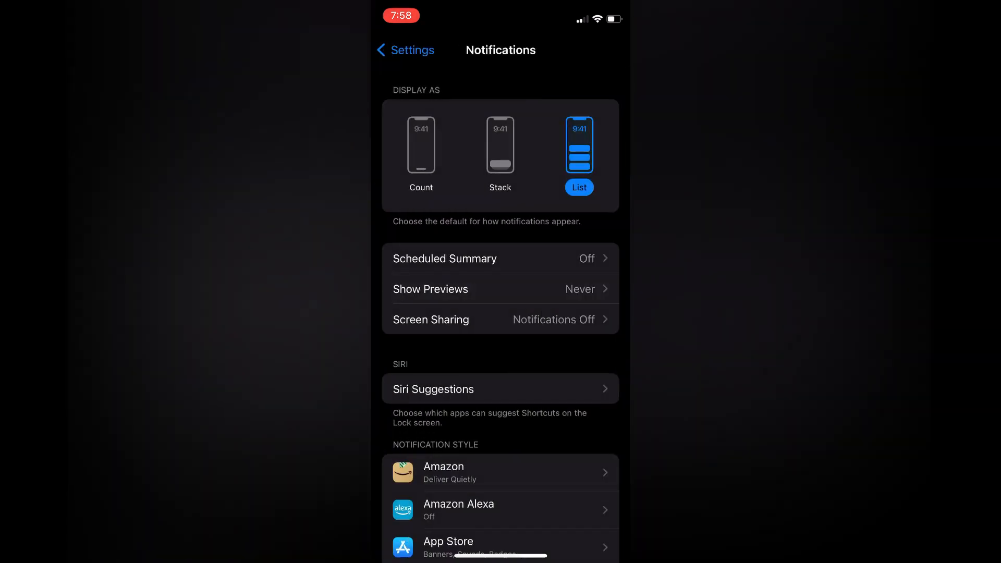
- Find Messages in the Notifications app list and open its notification settings
scroll(down, 3)
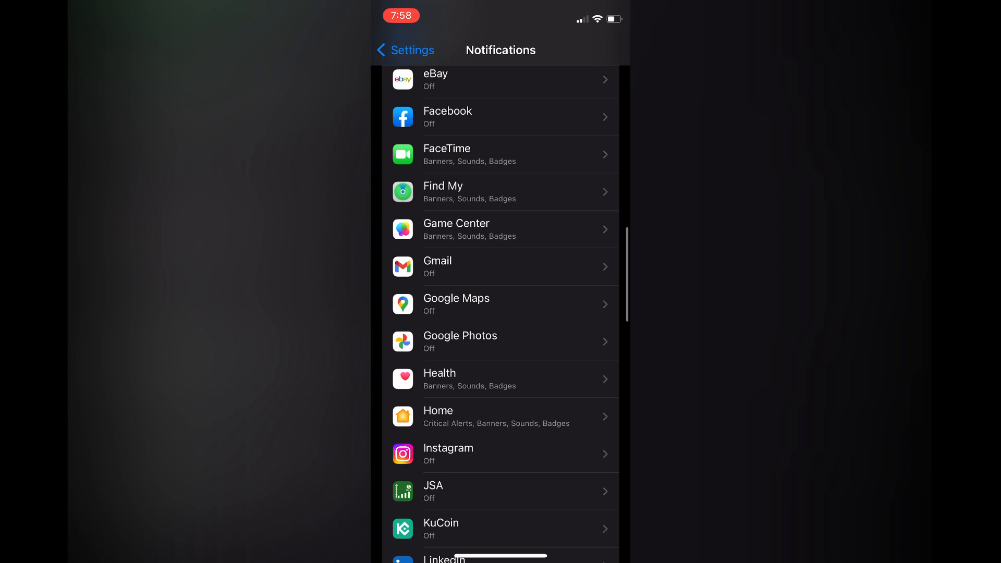
scroll(down, 3)
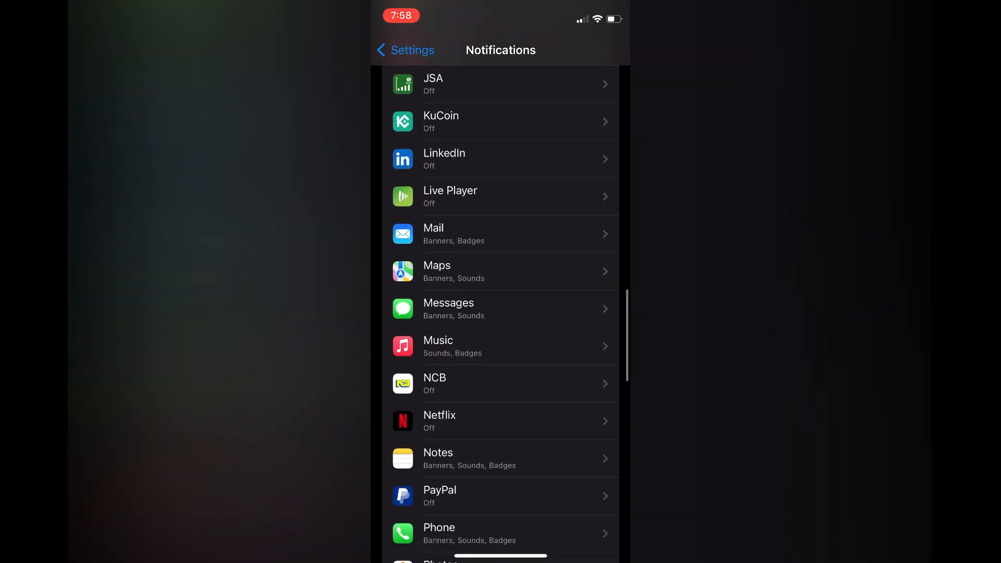
click(500, 309)
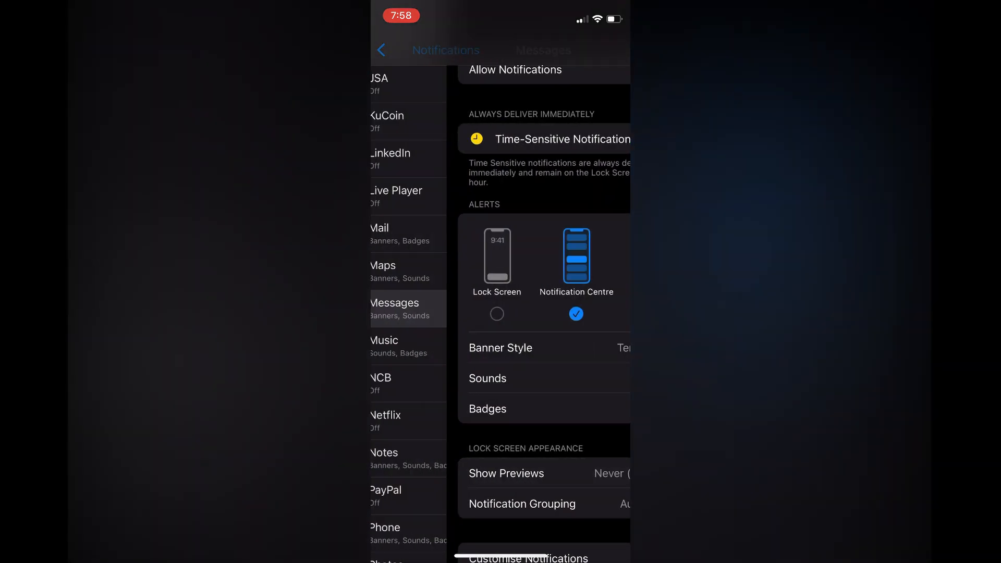
- Leave the Messages notification page and return to the Notifications app list
click(381, 50)
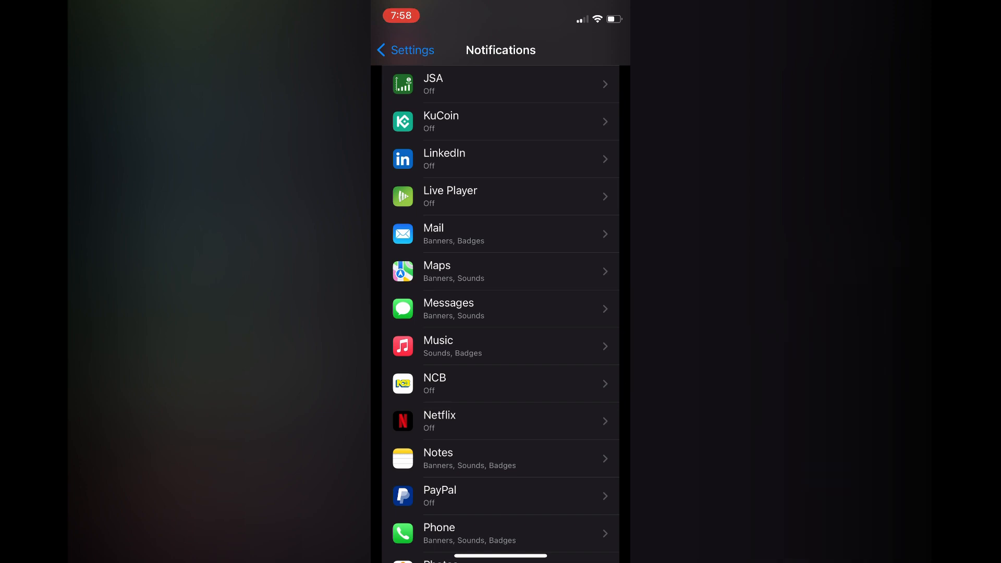